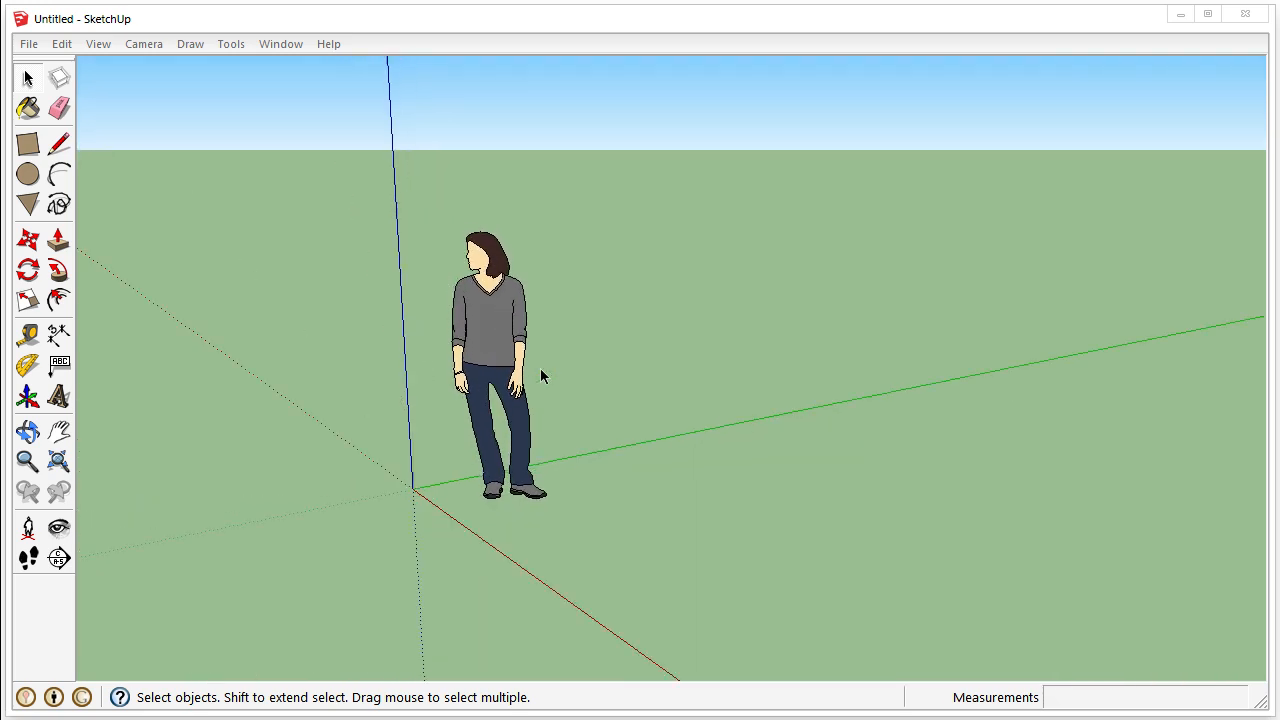
Step: Select the default scale figure standing at the origin
click(490, 340)
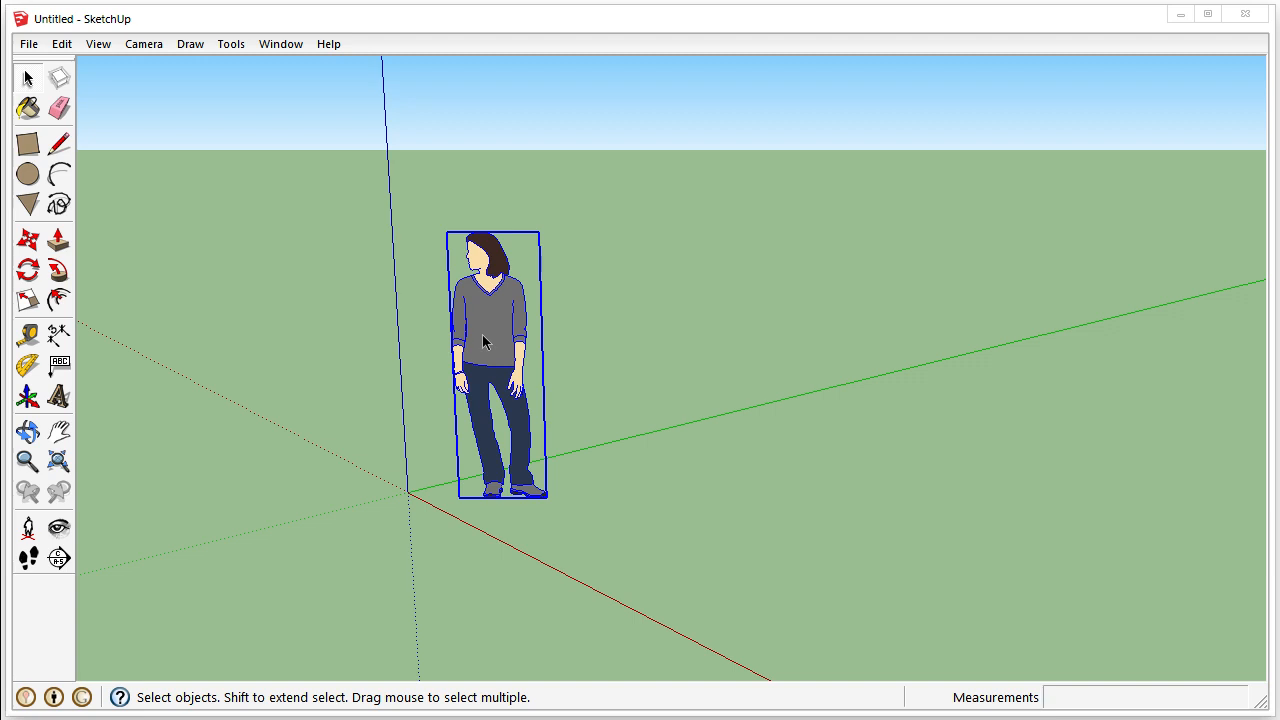
Step: Delete the scale figure, draw a 5' x 5' rectangle and pull it up 5' into a cube
key(Delete)
text(5')
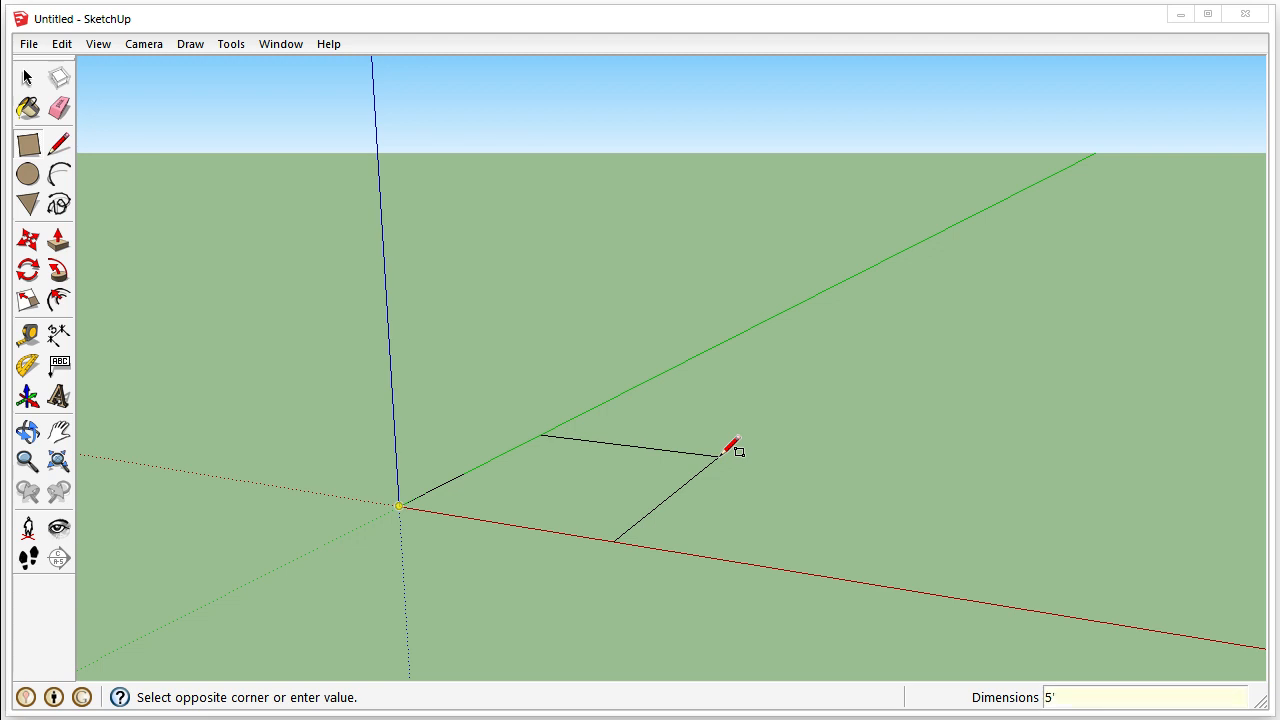
text(,5')
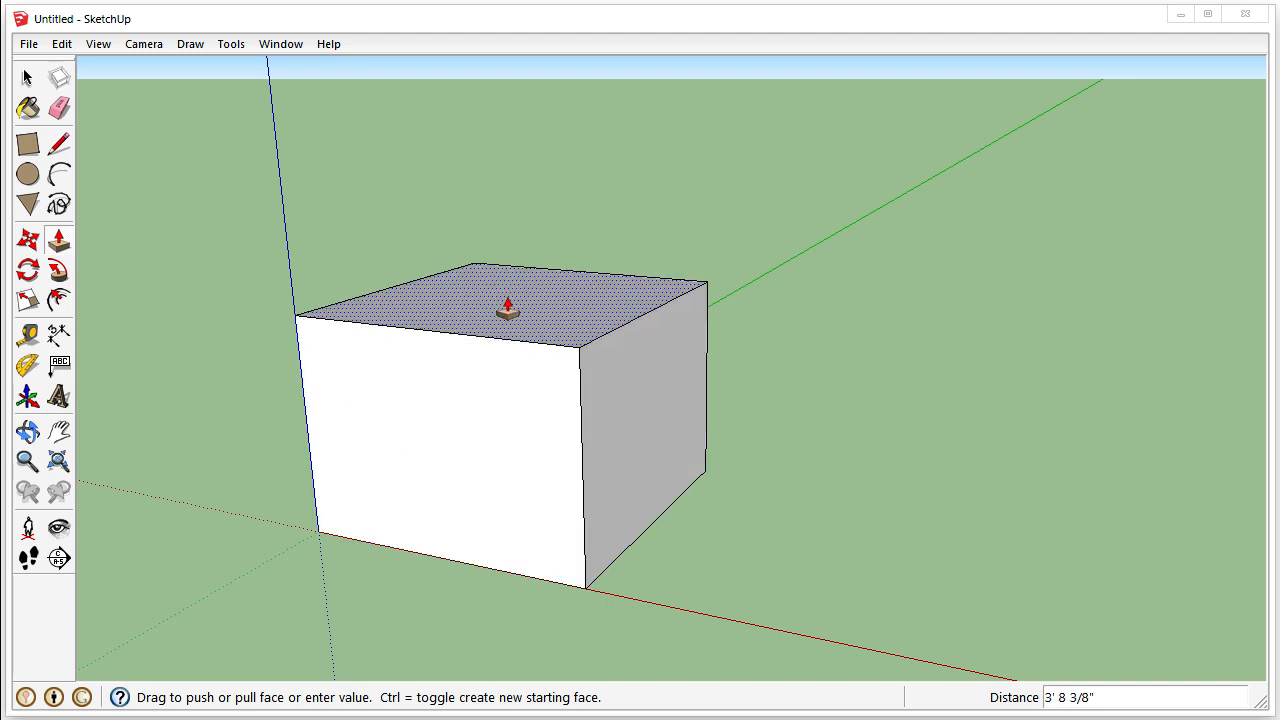
text(5')
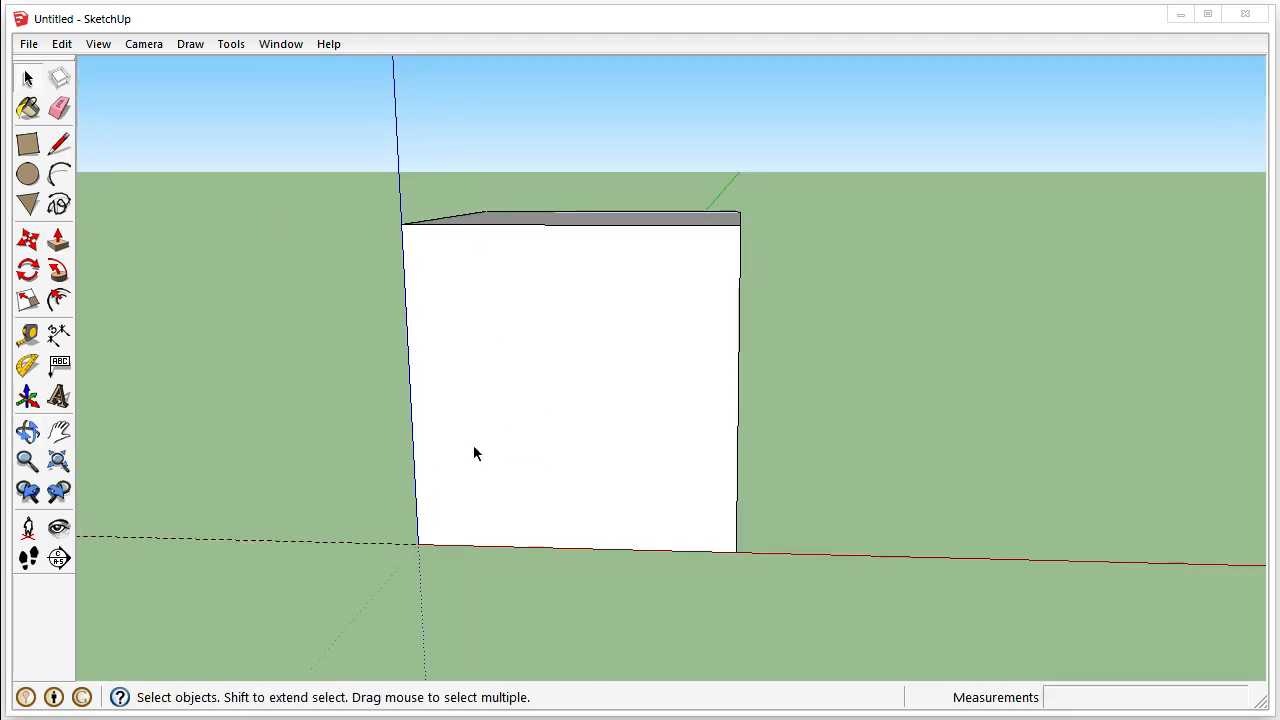
Step: Draw a 2' radius circle centred on the cube's front face
click(58, 144)
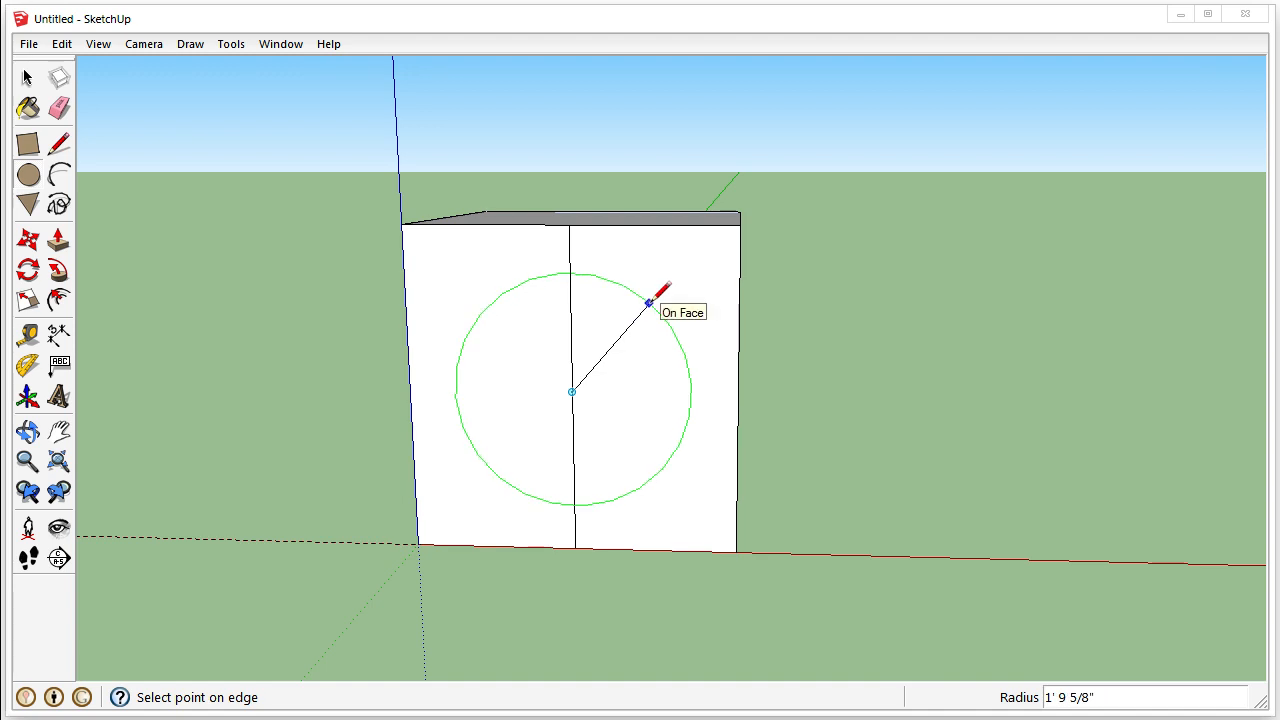
text(2')
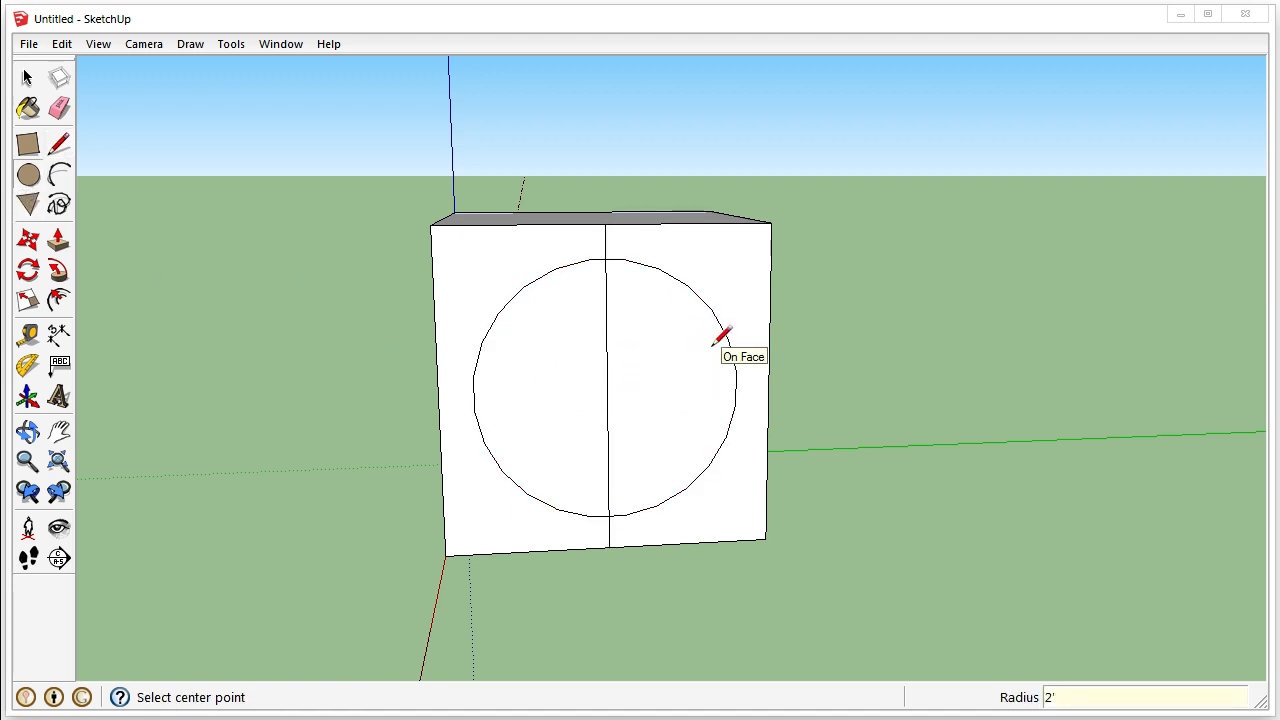
click(28, 78)
text(-5)
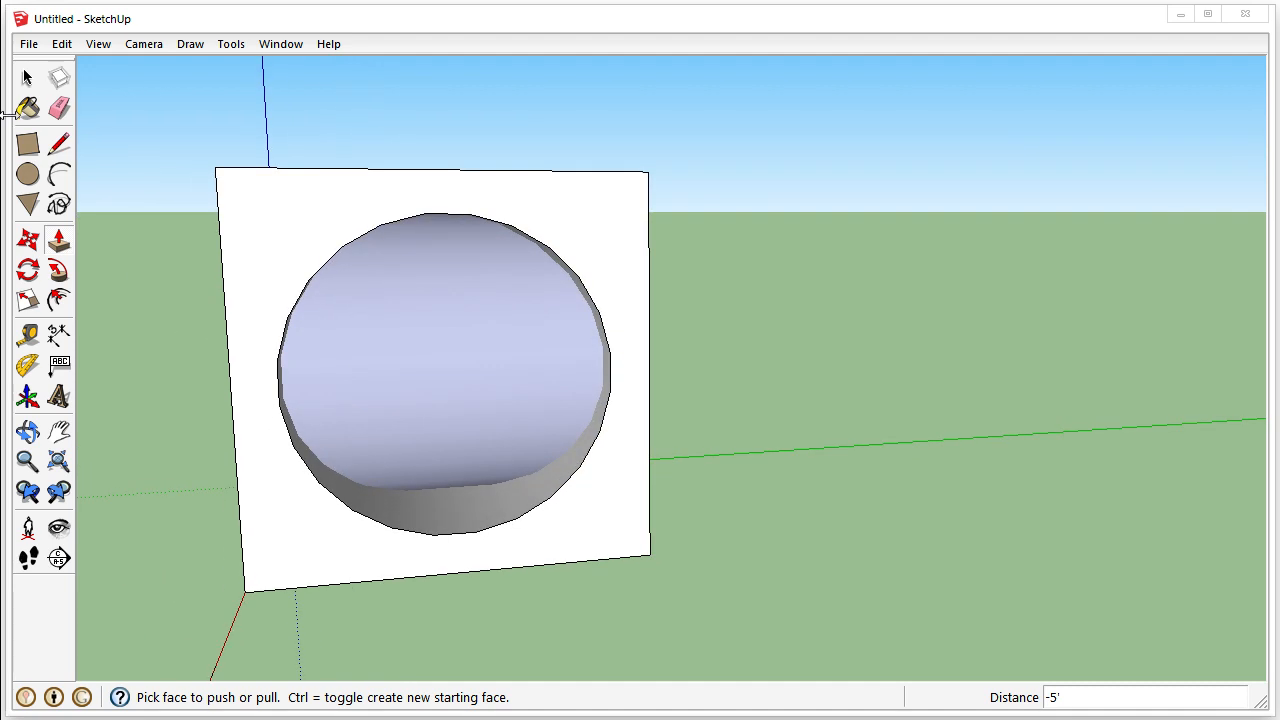
Step: Push the 2' circle 5' back through the cube to form a round hole
click(28, 78)
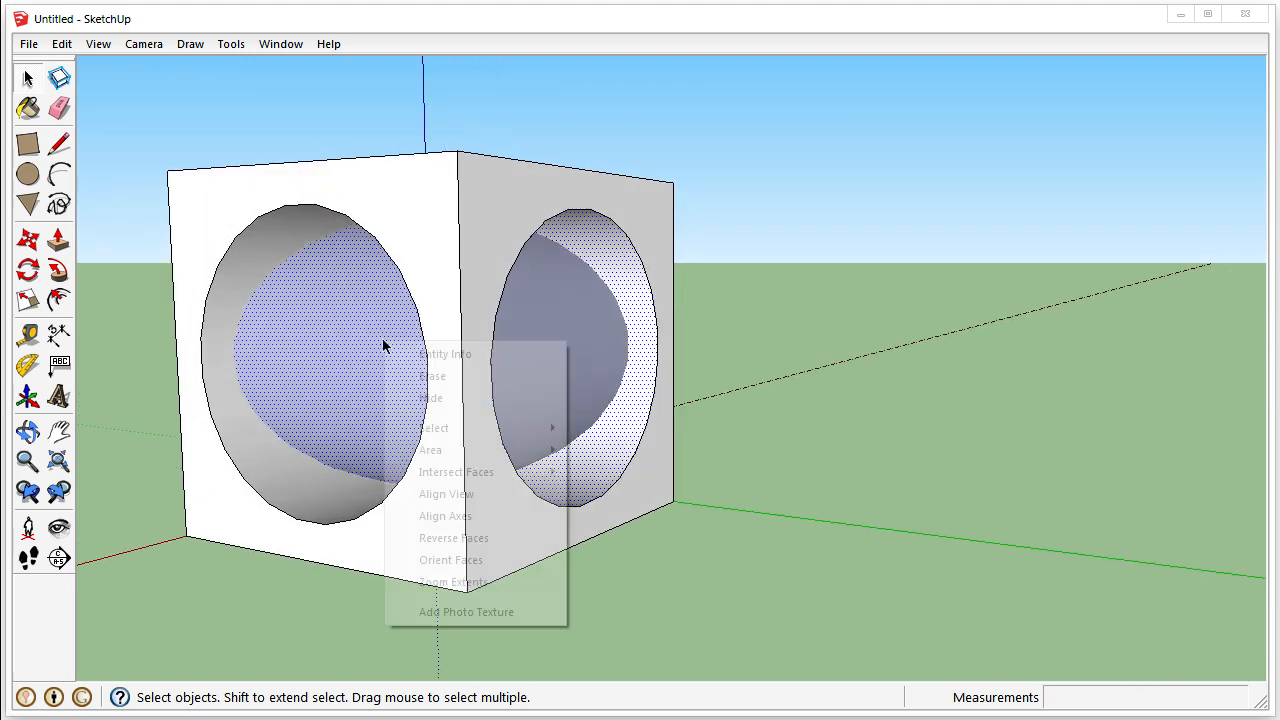
mouse_move(456, 472)
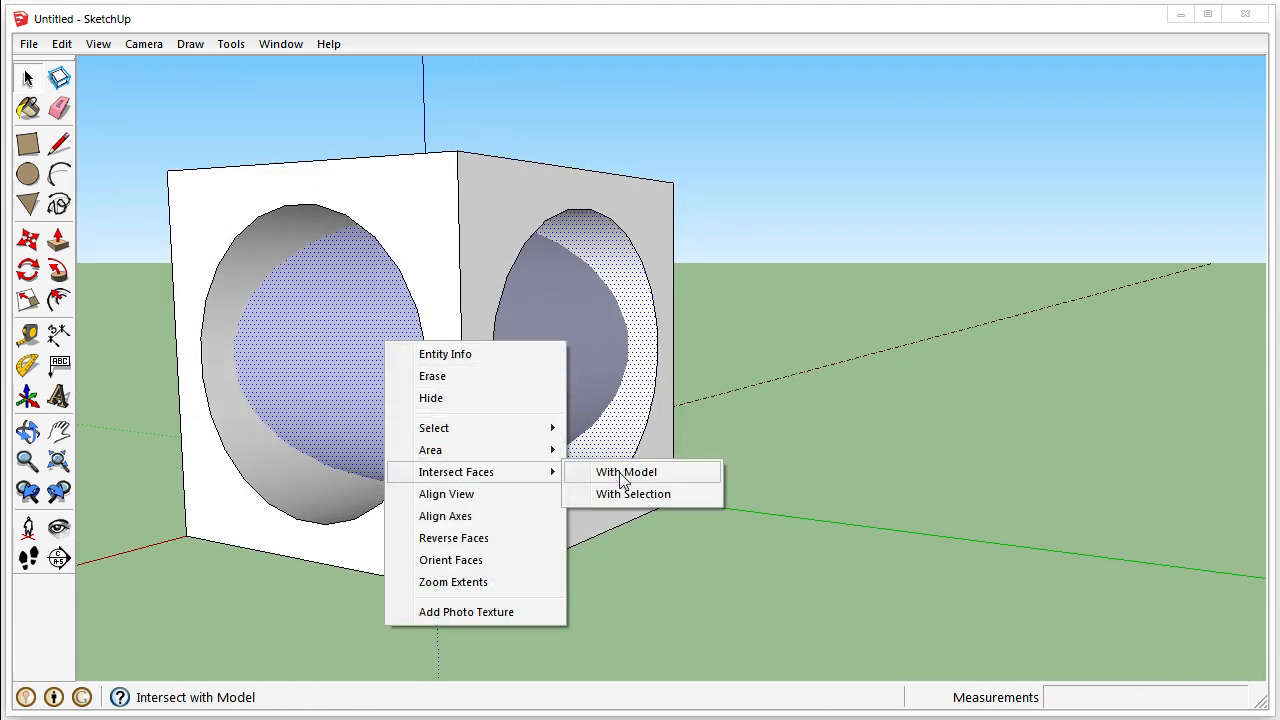
Step: Run Intersect Faces > With Model on everything so the two holes meet cleanly
click(626, 472)
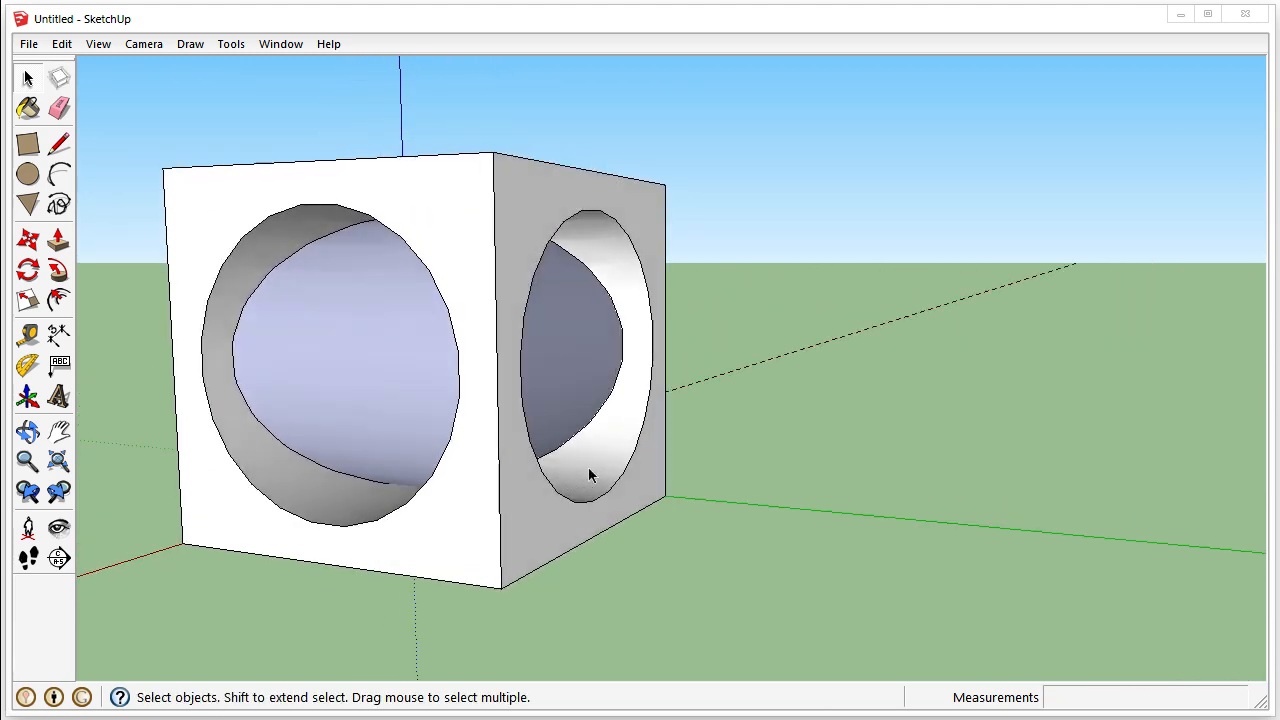